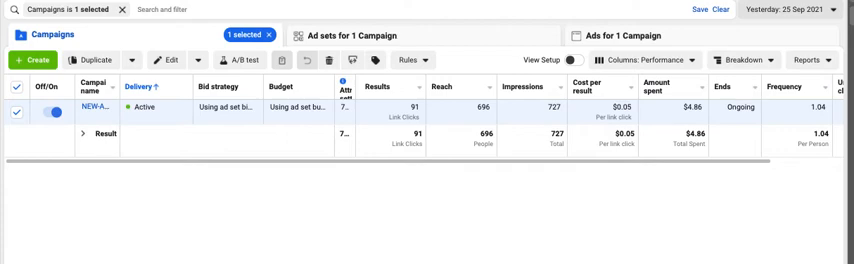
mouse_move(394, 112)
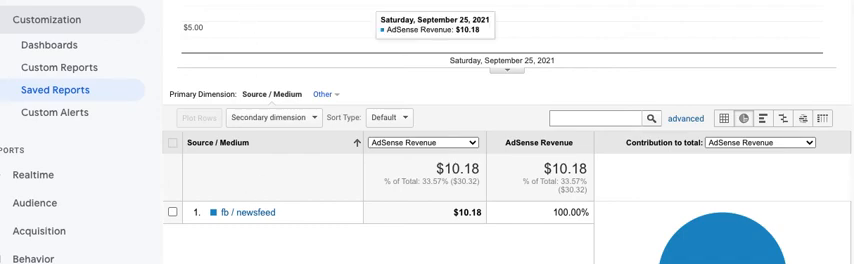
mouse_move(250, 200)
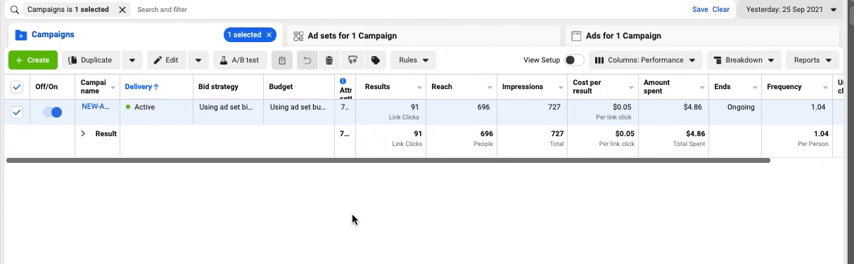
mouse_move(560, 200)
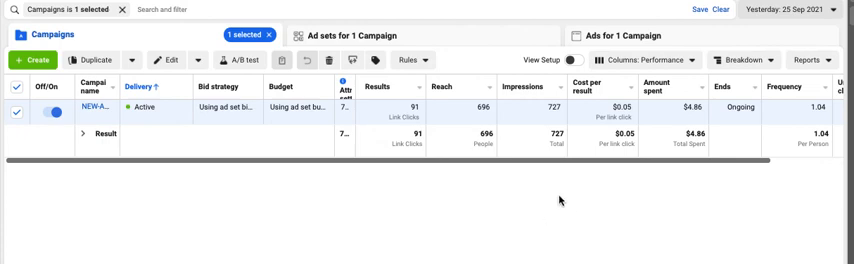
mouse_move(624, 140)
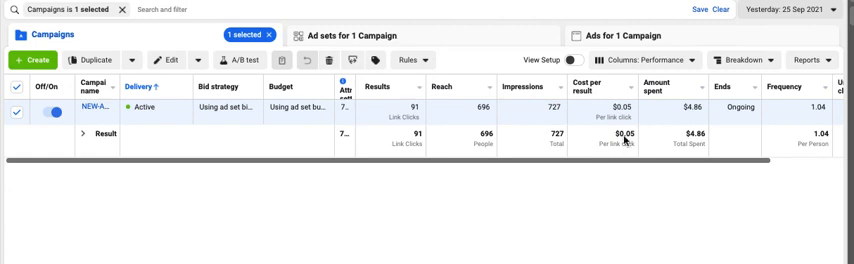